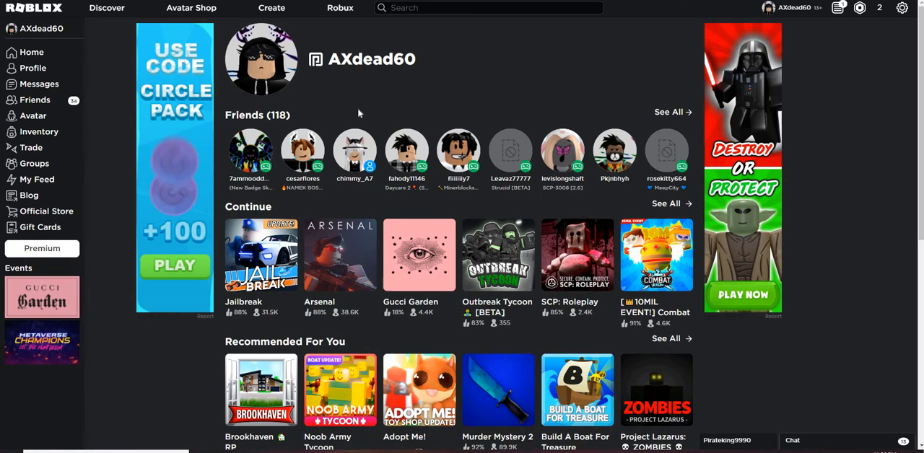
mouse_move(472, 65)
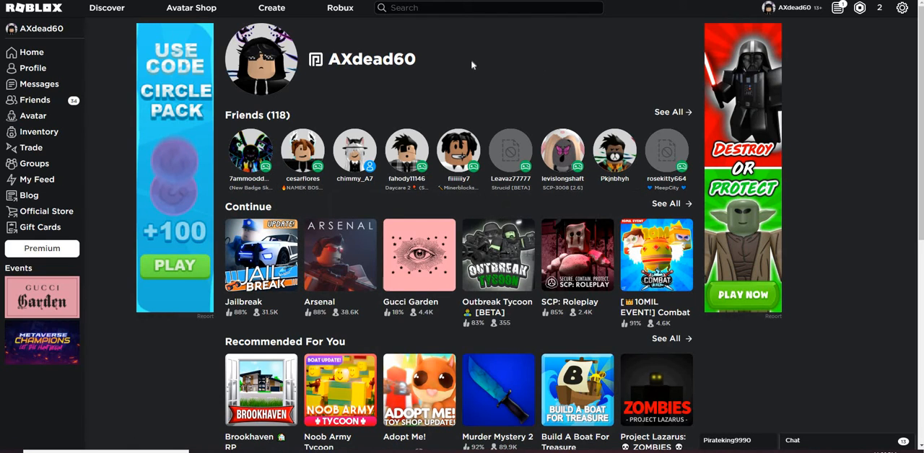
mouse_move(61, 298)
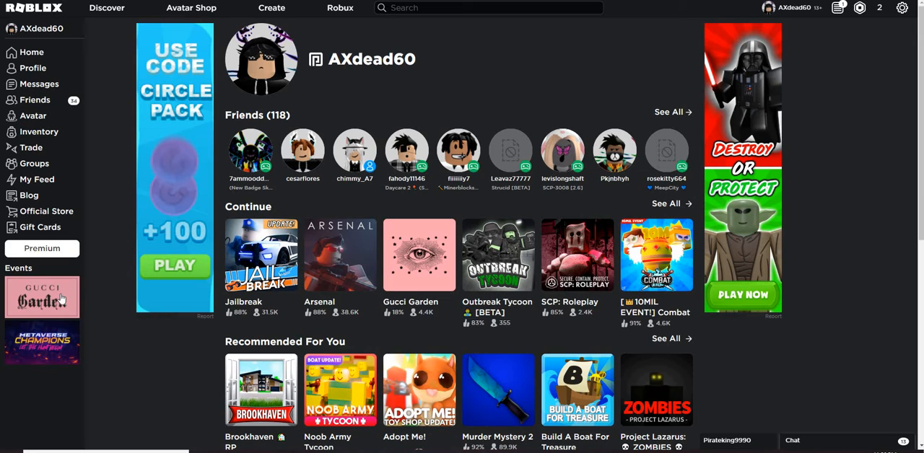
mouse_move(56, 296)
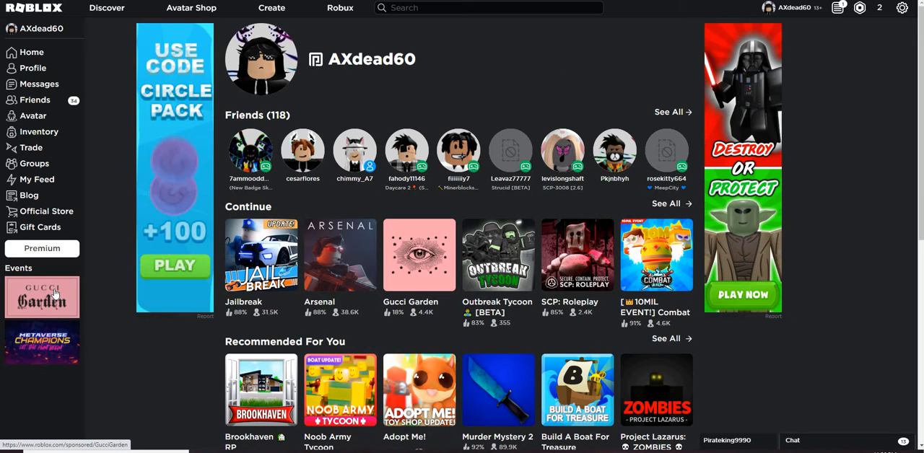
mouse_move(409, 303)
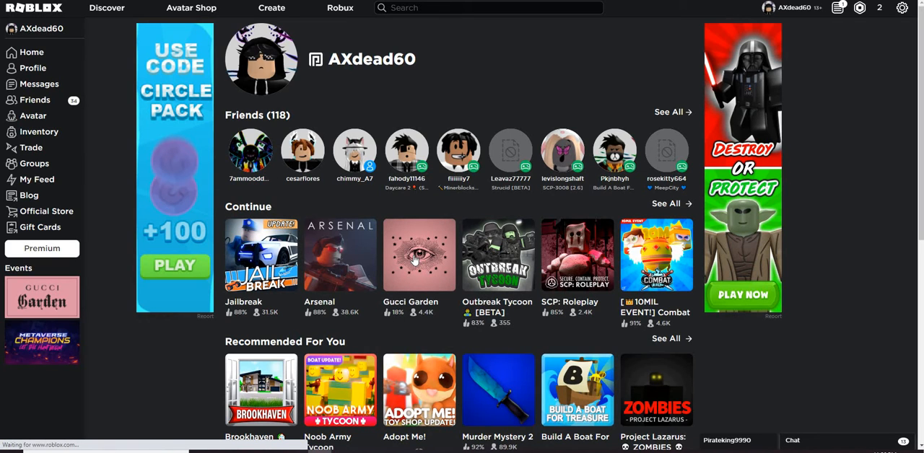
View Gucci Garden's empty Store listing, then return to its About description and visitor stats
click(419, 254)
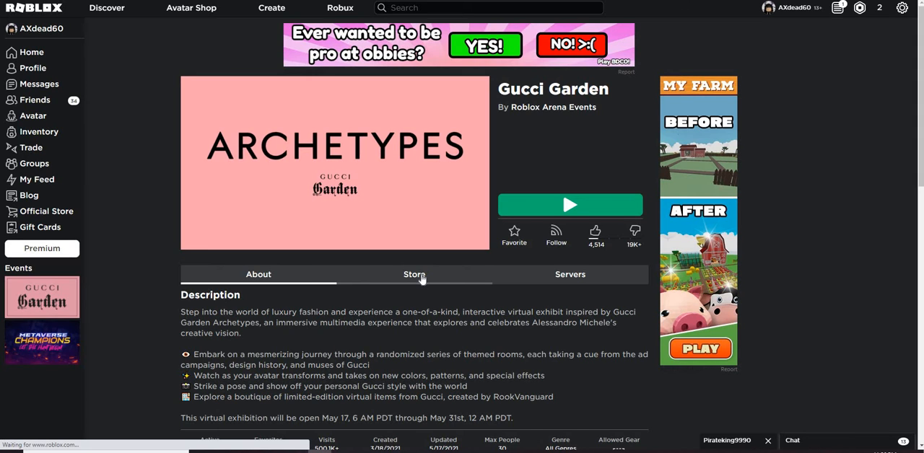
click(414, 274)
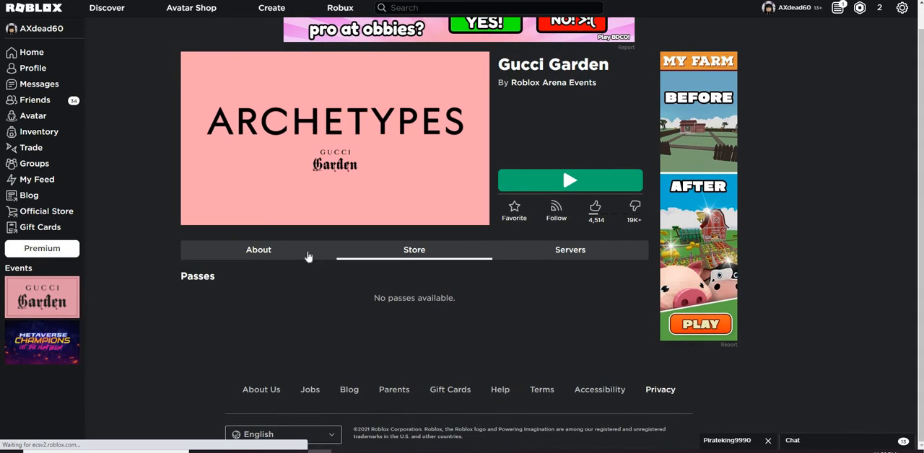
click(257, 250)
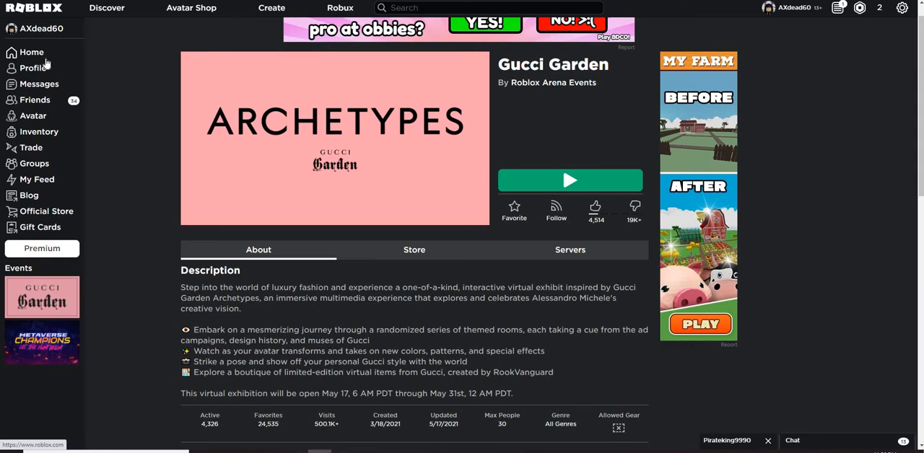
mouse_move(158, 82)
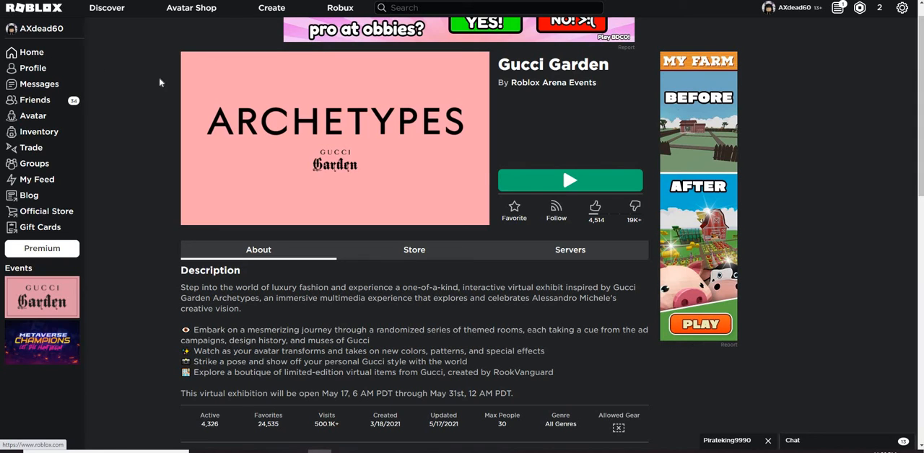
mouse_move(384, 181)
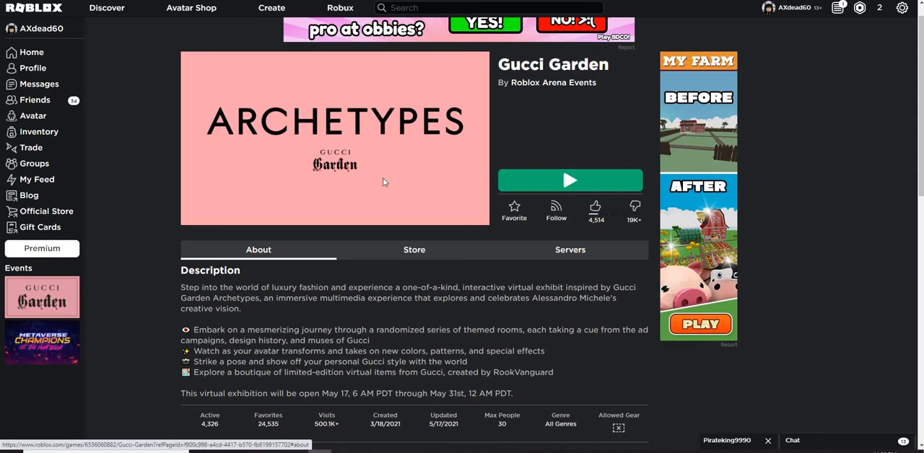
mouse_move(296, 103)
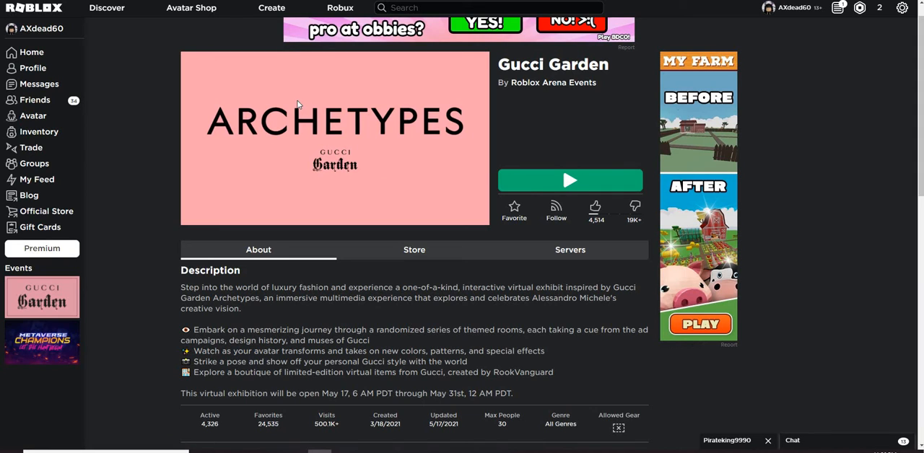
mouse_move(831, 60)
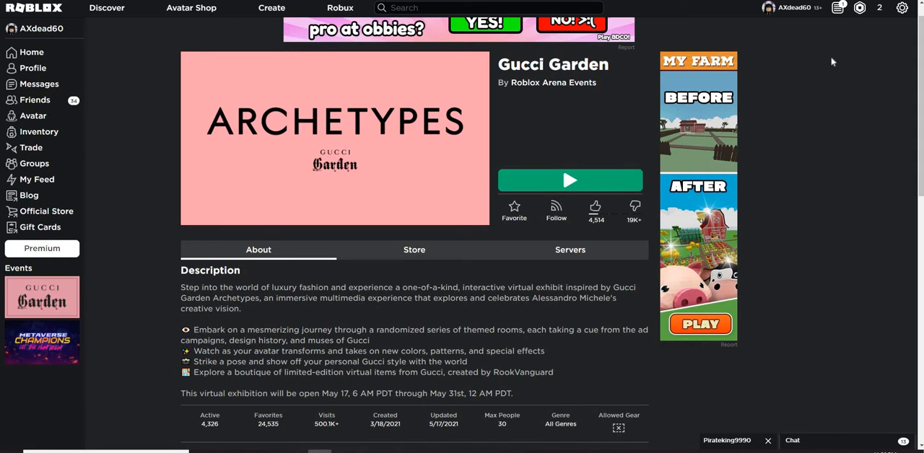
mouse_move(161, 85)
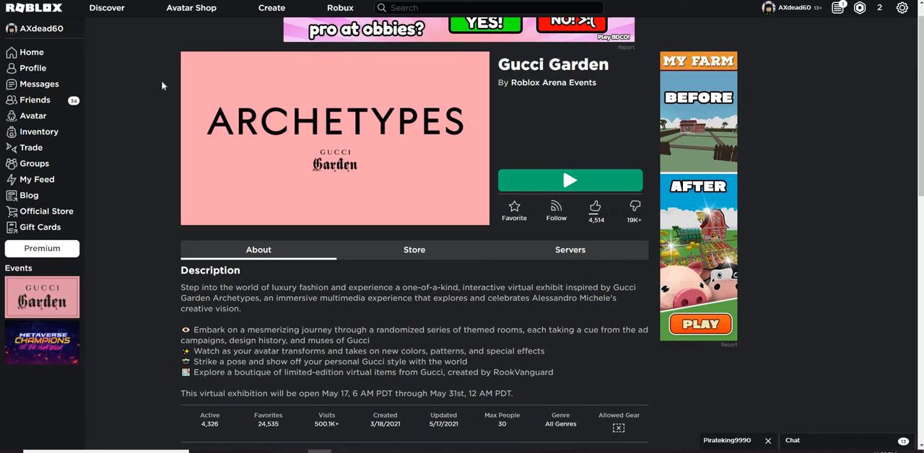
mouse_move(398, 103)
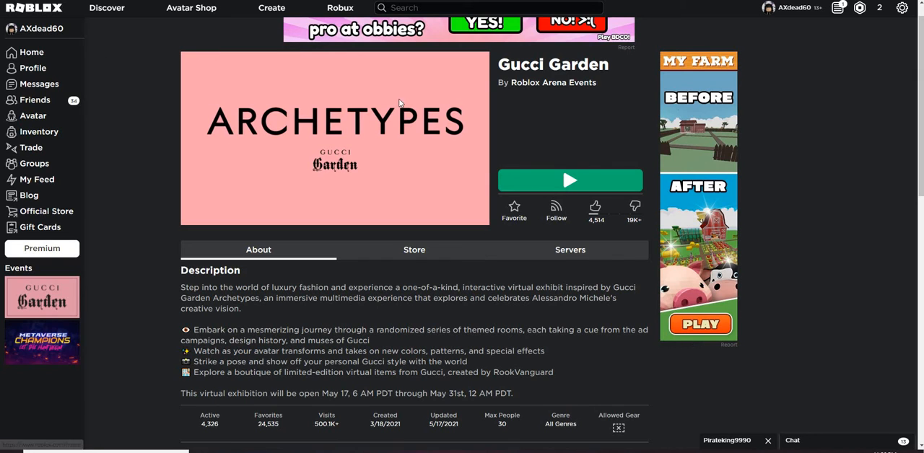
mouse_move(525, 162)
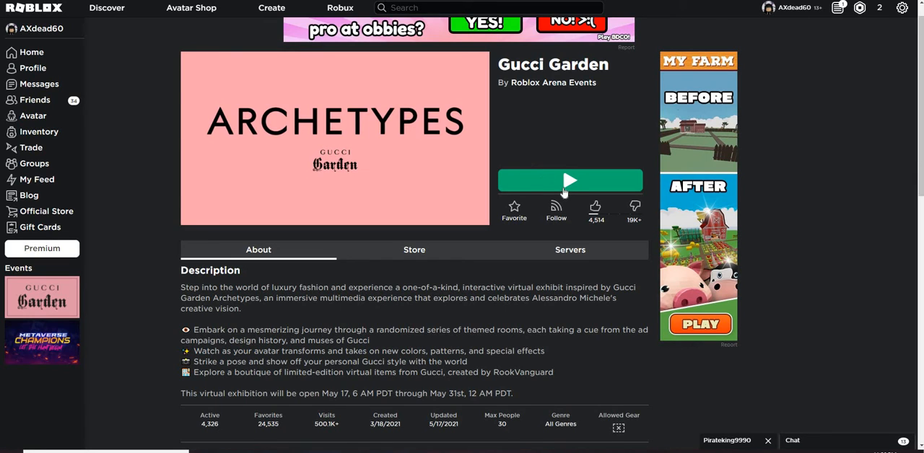
mouse_move(263, 64)
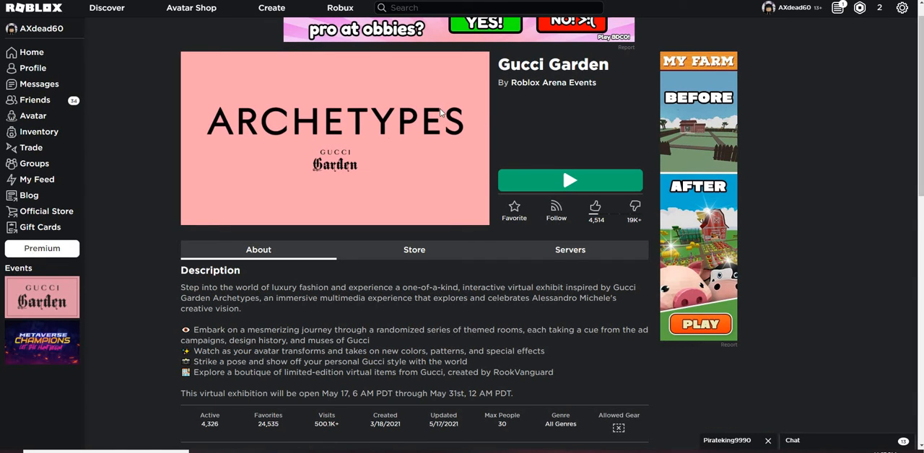
mouse_move(445, 259)
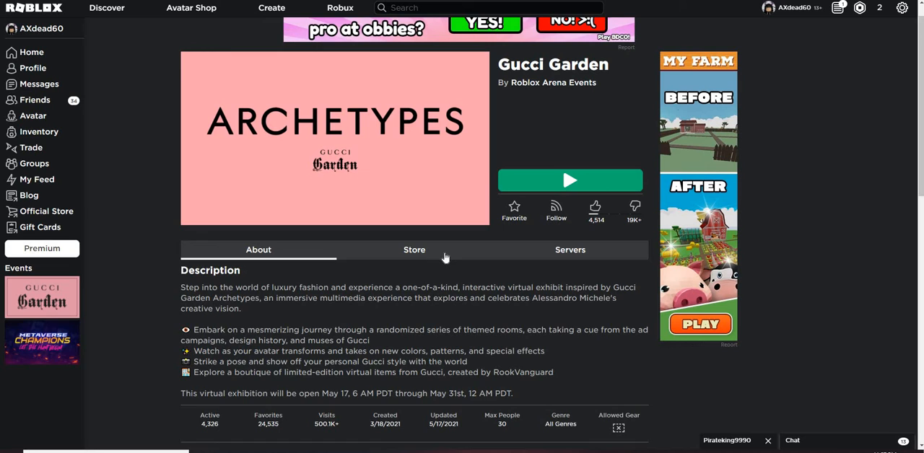
Recheck the game's passes, then follow the Events sidebar thumbnail to the Gucci Garden event site
click(413, 249)
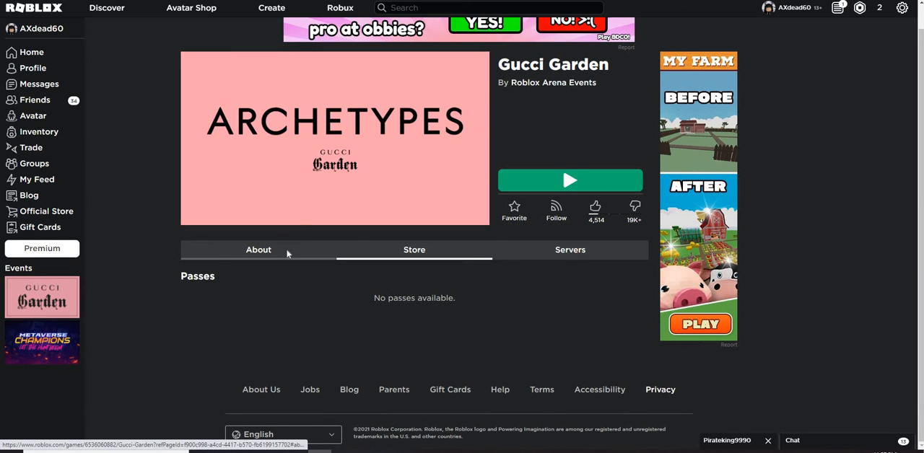
click(257, 248)
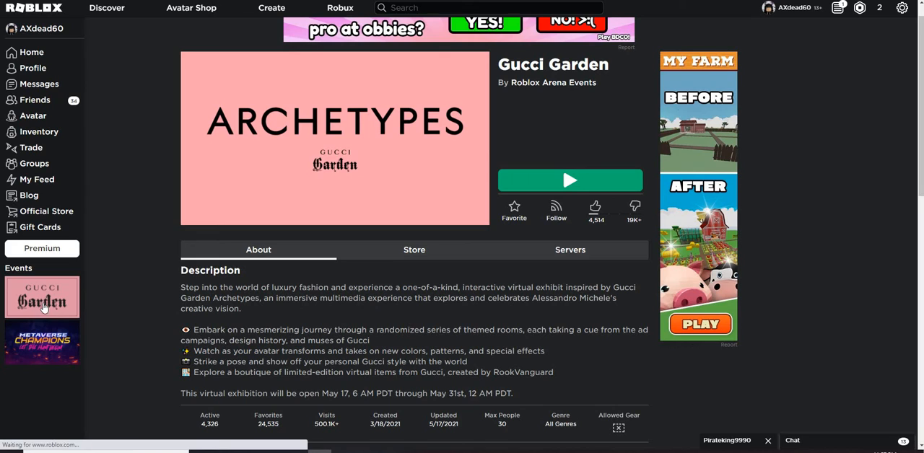
mouse_move(281, 202)
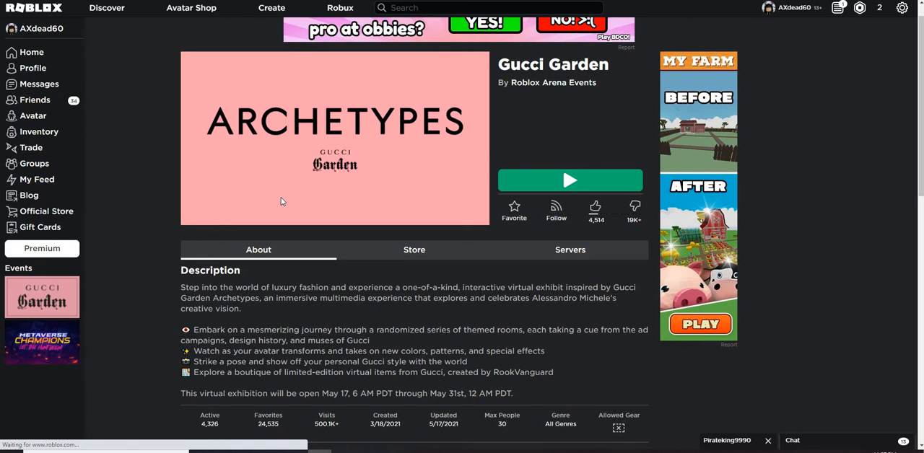
mouse_move(153, 265)
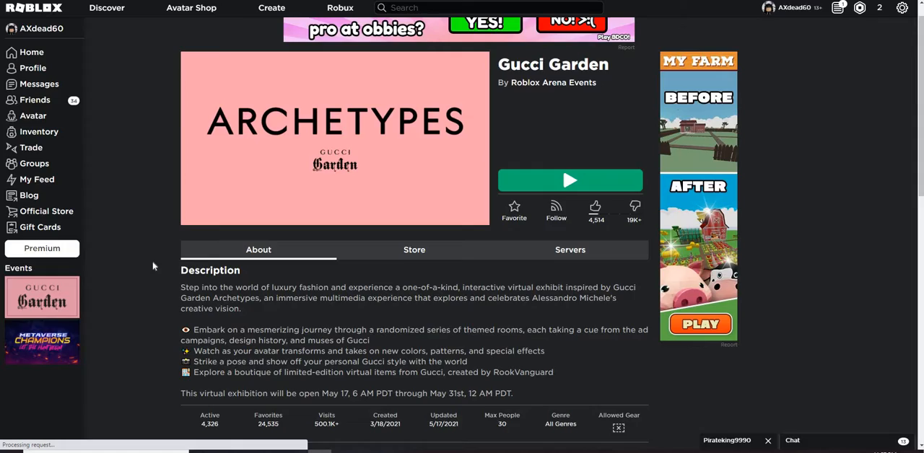
click(569, 181)
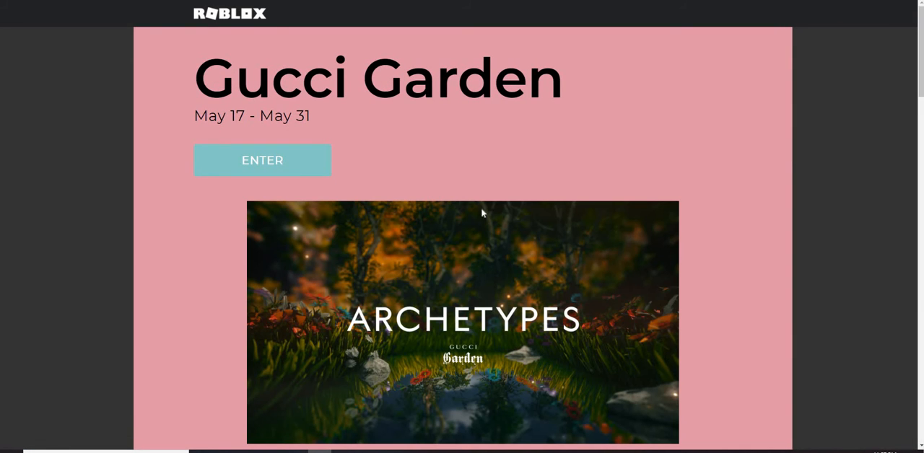
Scroll past Discover Gucci and Reality meets imagination to the Guccify yourself item carousel
scroll(down, 3)
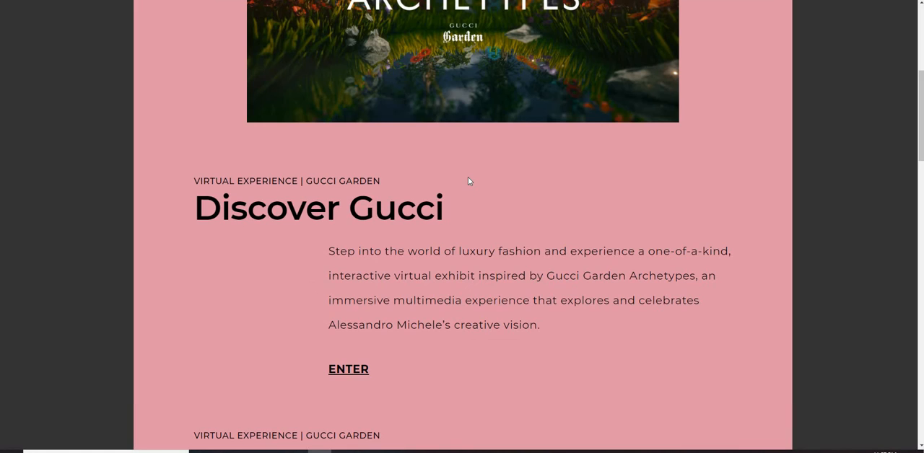
scroll(down, 3)
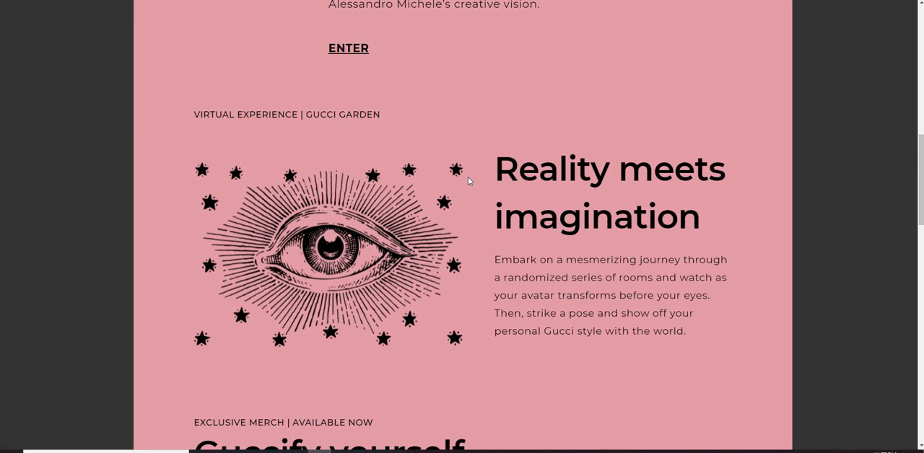
scroll(down, 3)
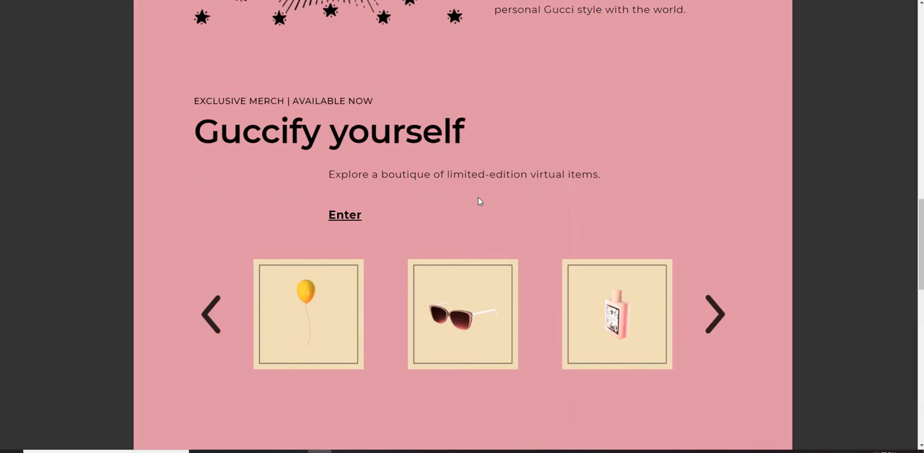
mouse_move(300, 322)
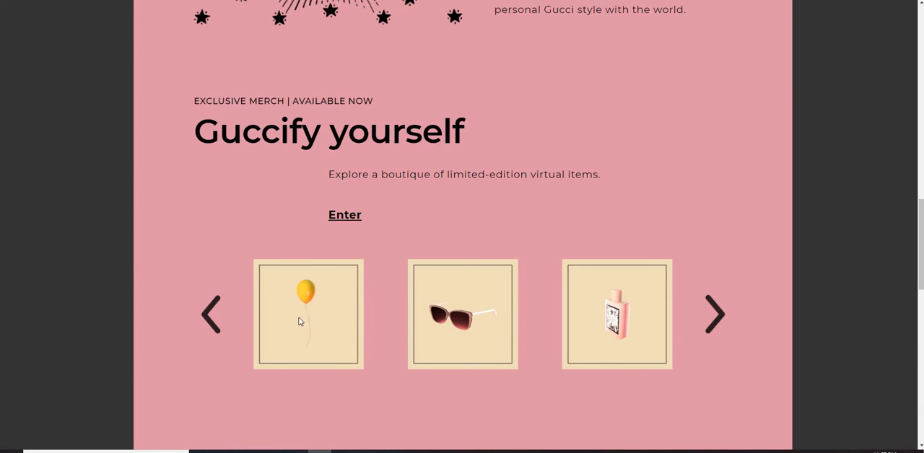
mouse_move(453, 317)
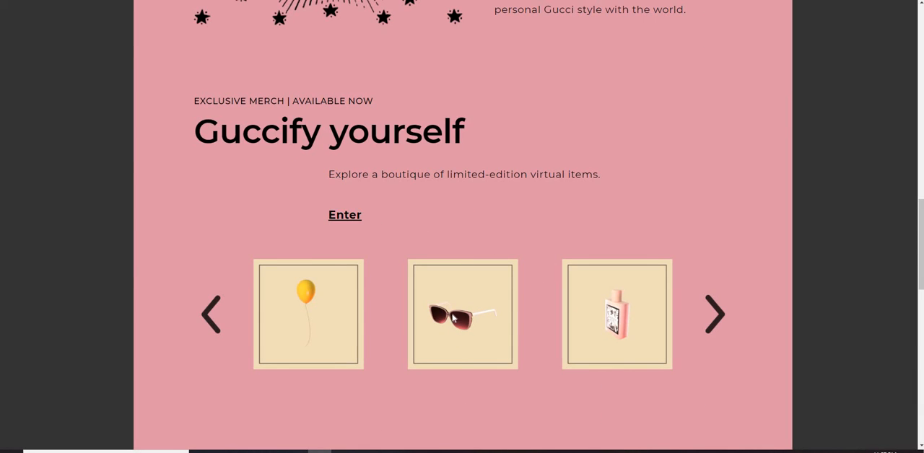
mouse_move(597, 316)
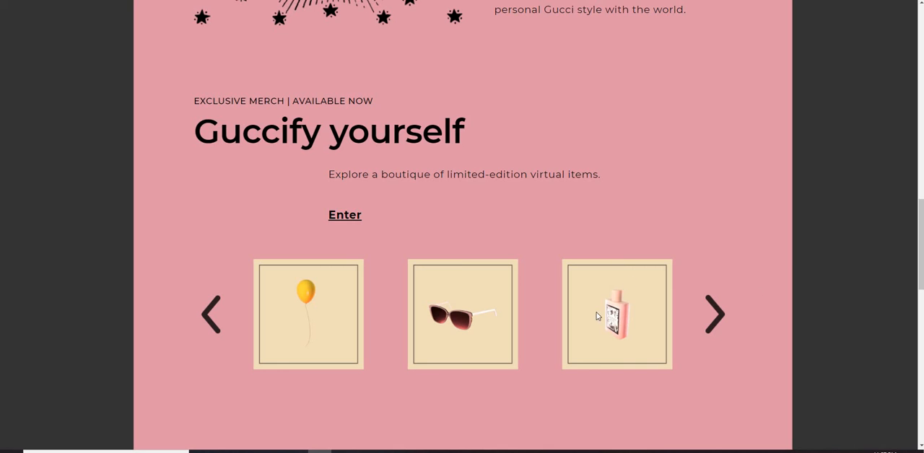
Cycle the boutique carousel through the belt and several handbags
click(713, 315)
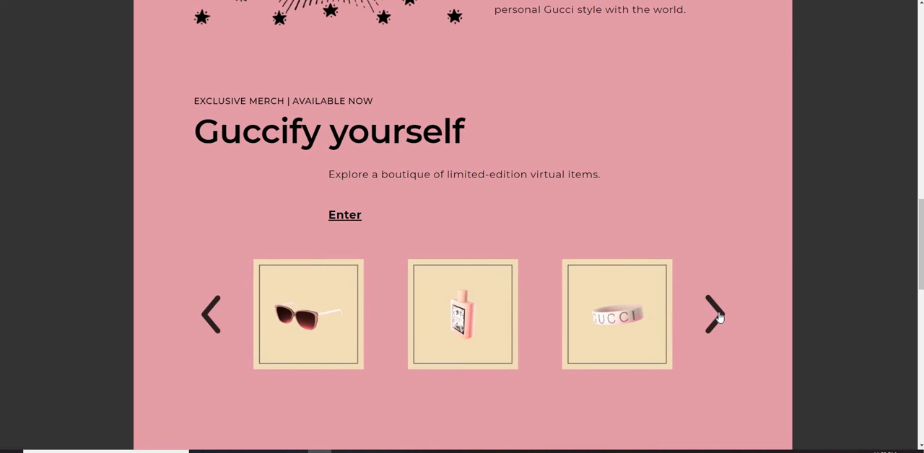
click(714, 314)
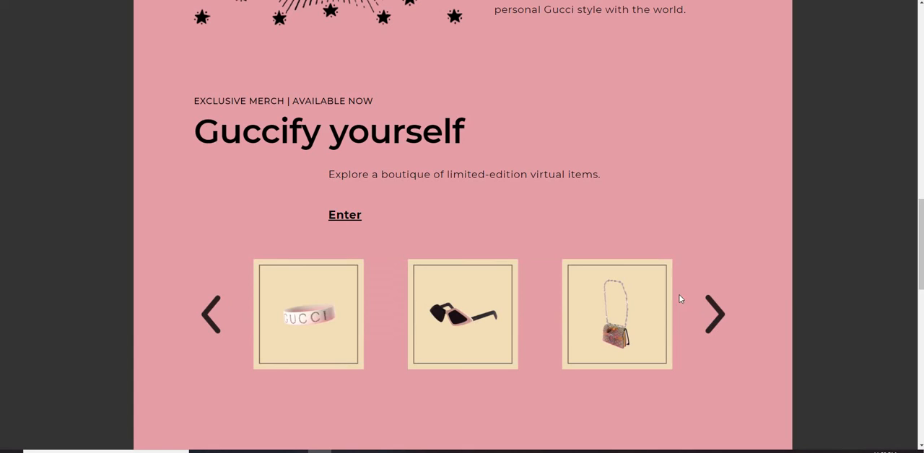
click(713, 314)
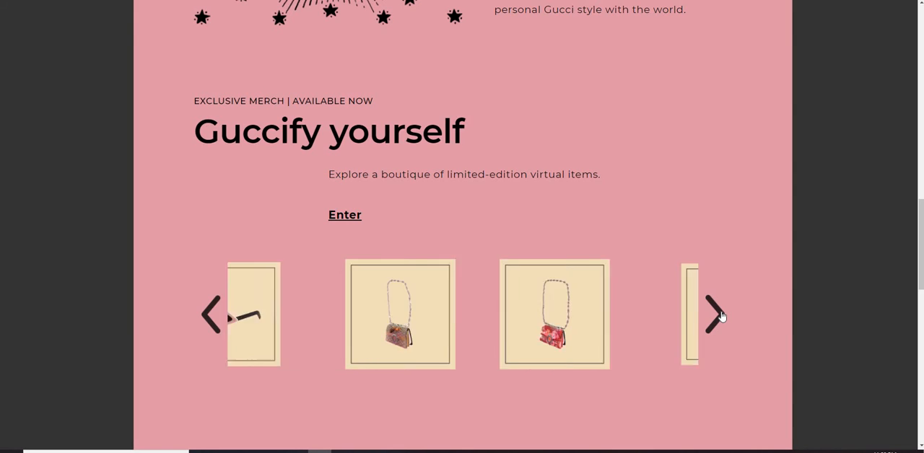
click(714, 315)
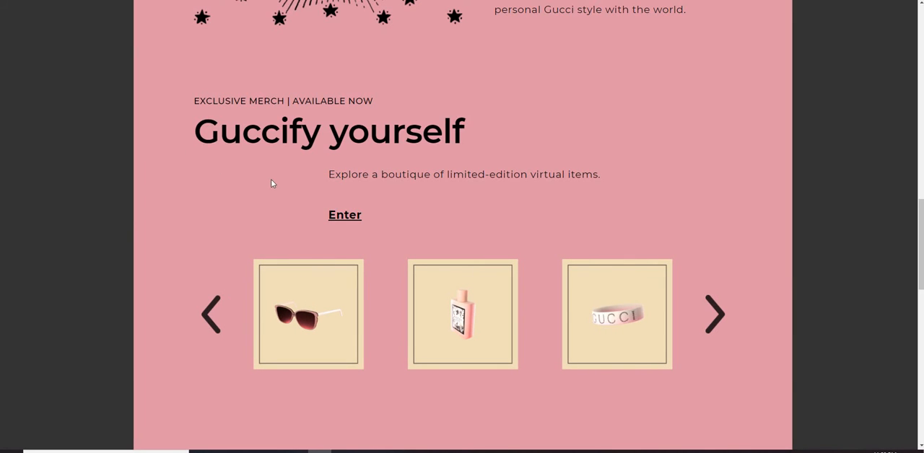
mouse_move(308, 215)
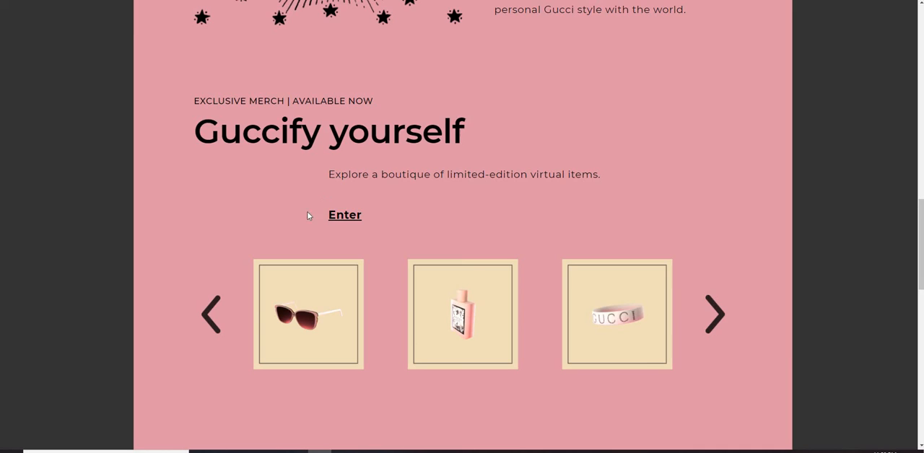
Scroll back up and down past the boutique to the Gucci Garden section dated May 17–31
scroll(up, 3)
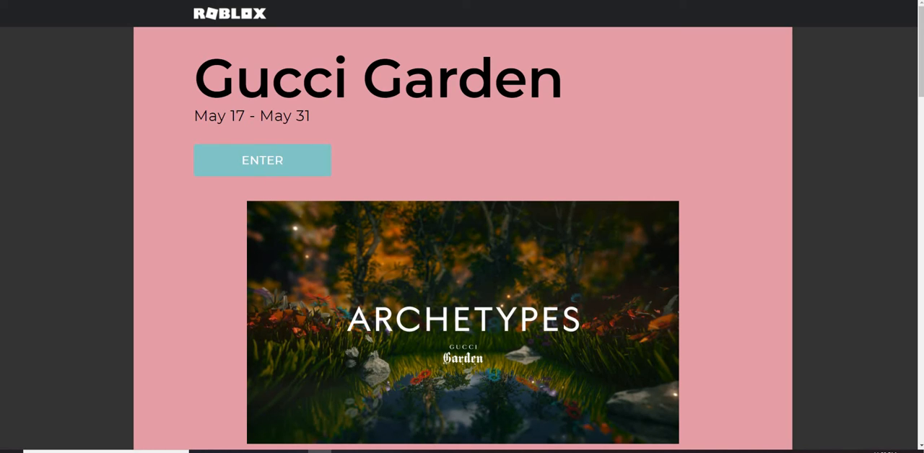
scroll(down, 3)
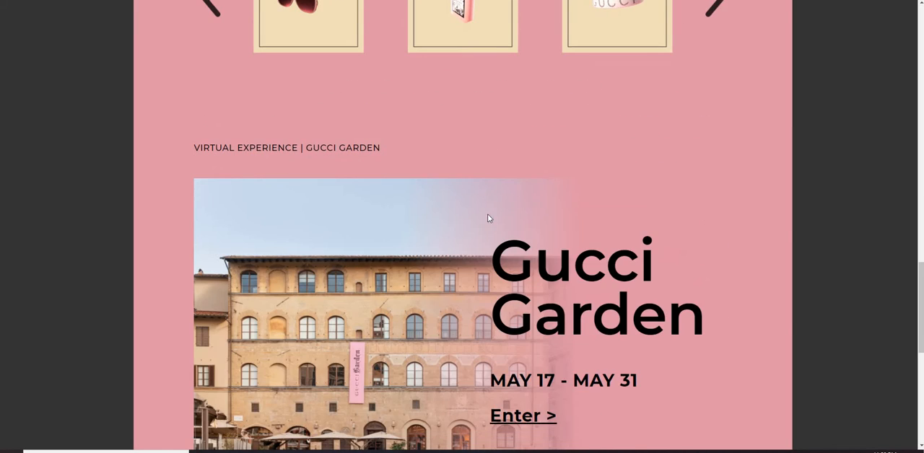